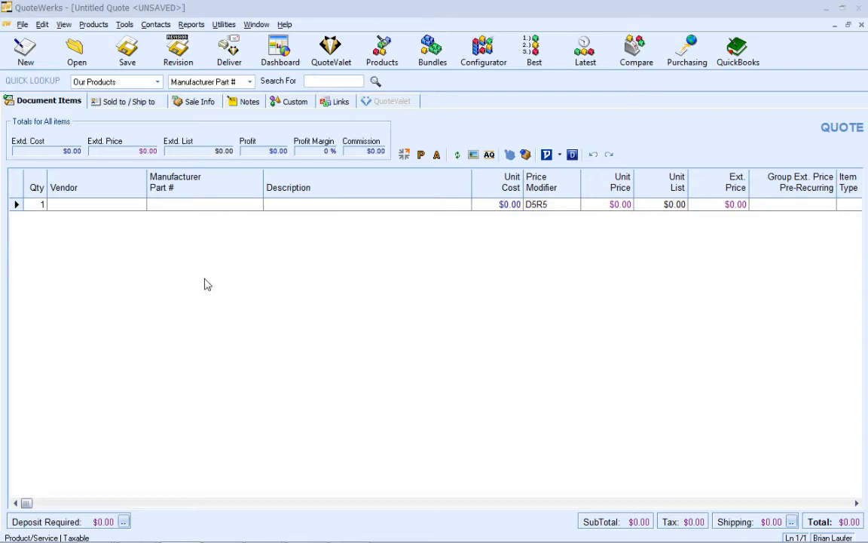
{"action": "mouse_move", "coordinate": [199, 279]}
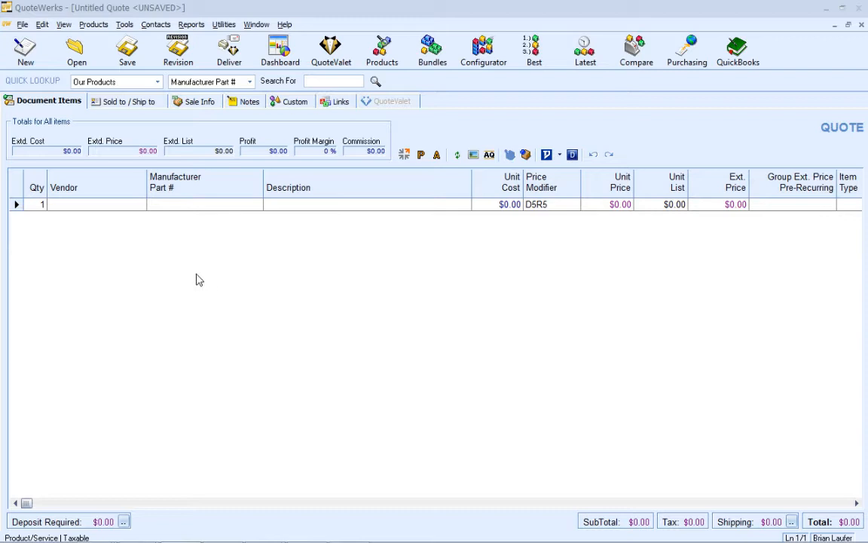
{"action": "mouse_move", "coordinate": [205, 275]}
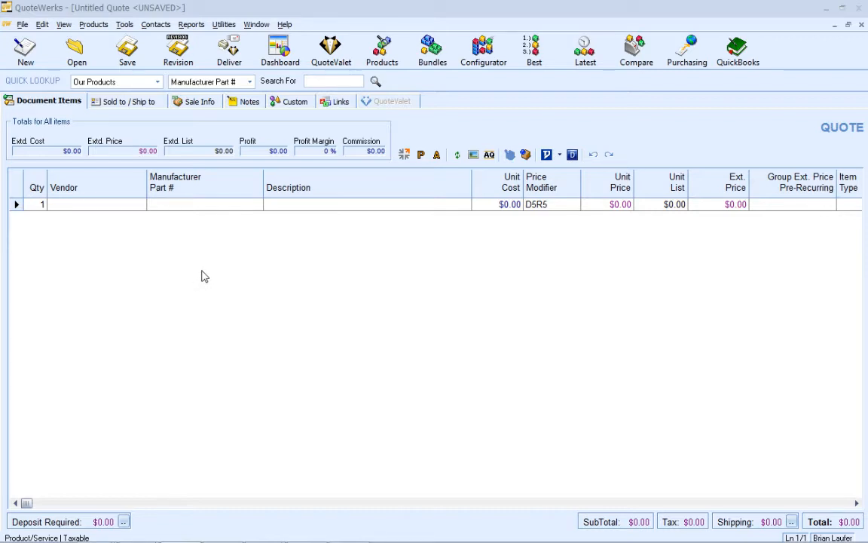
{"action": "mouse_move", "coordinate": [202, 278]}
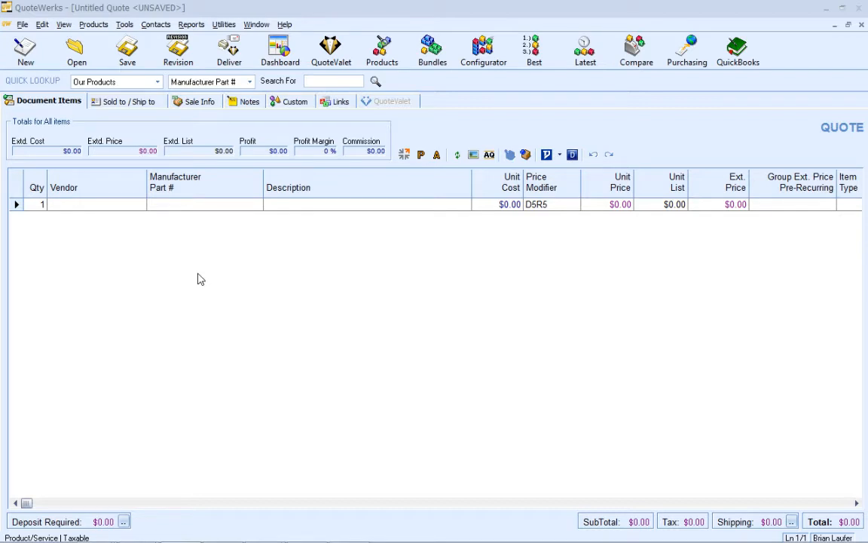
Step: Look up part 03-HS2, the 2-Way Splitter/Combiner at $4.43, from Our Products on line one
{"action": "left_click", "coordinate": [157, 81]}
{"action": "type", "text": "03-HS2"}
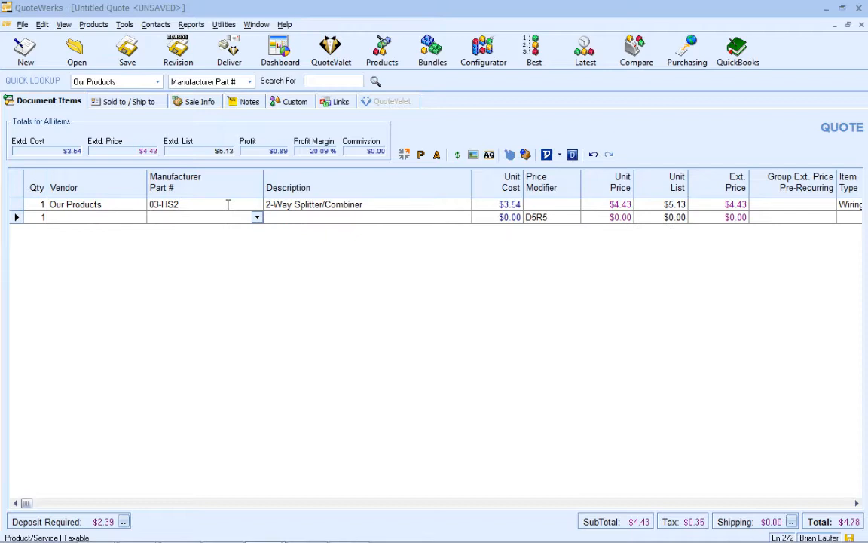
{"action": "mouse_move", "coordinate": [163, 230]}
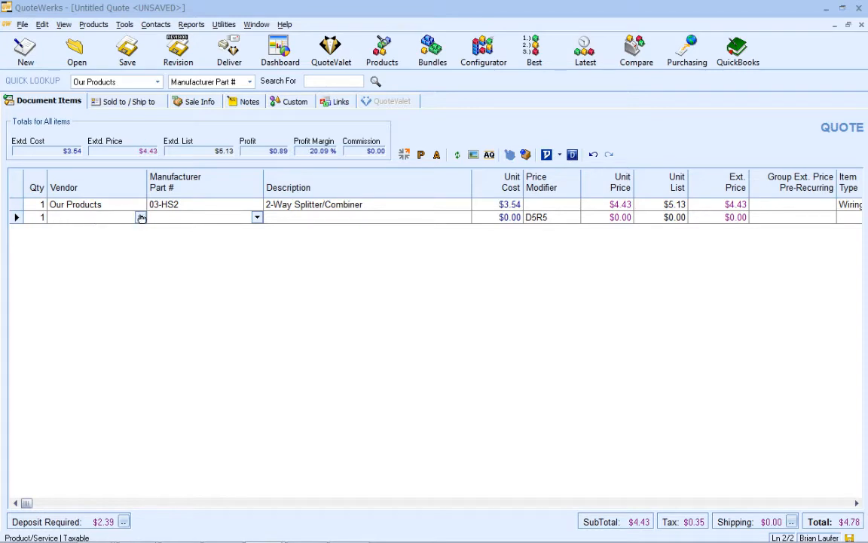
Step: Set line two to ConnectWise part 05H2462, IBM MAGSTAR 5GB at $168.21, and add a blank row
{"action": "left_click", "coordinate": [140, 217]}
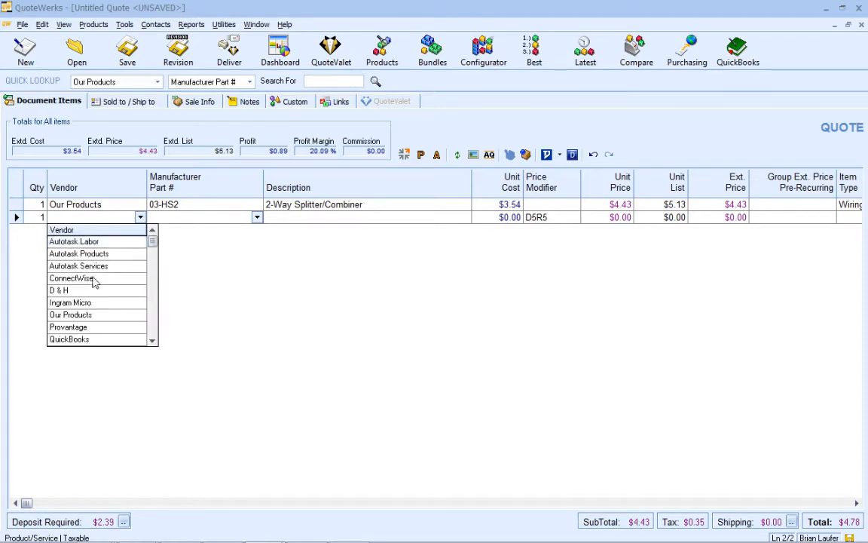
{"action": "left_click", "coordinate": [71, 278]}
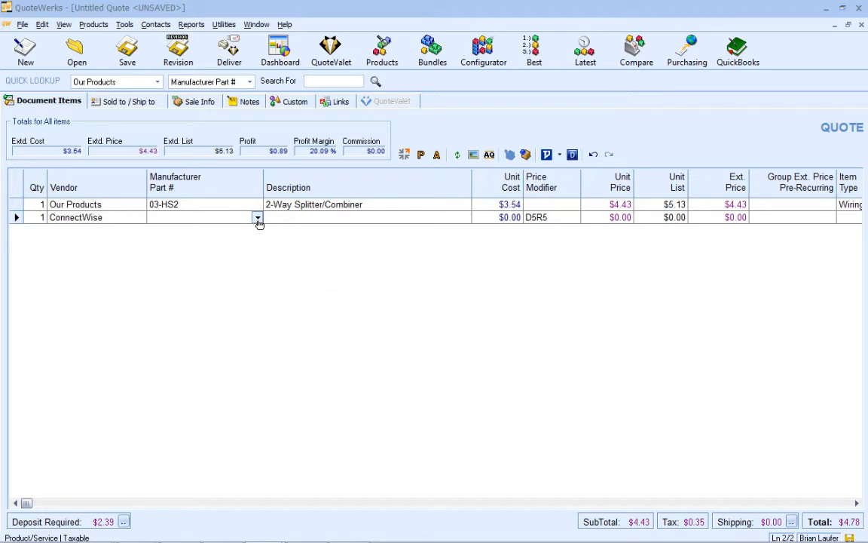
{"action": "left_click", "coordinate": [256, 217]}
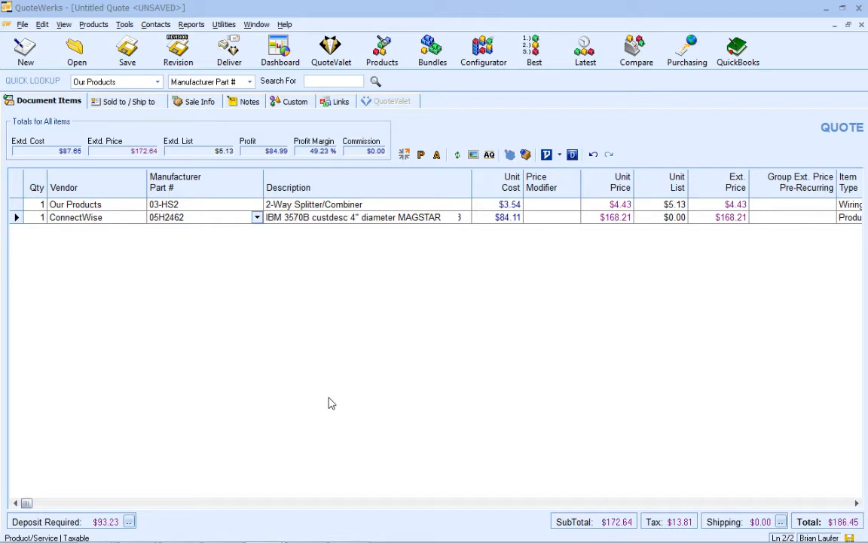
{"action": "key", "text": "shift"}
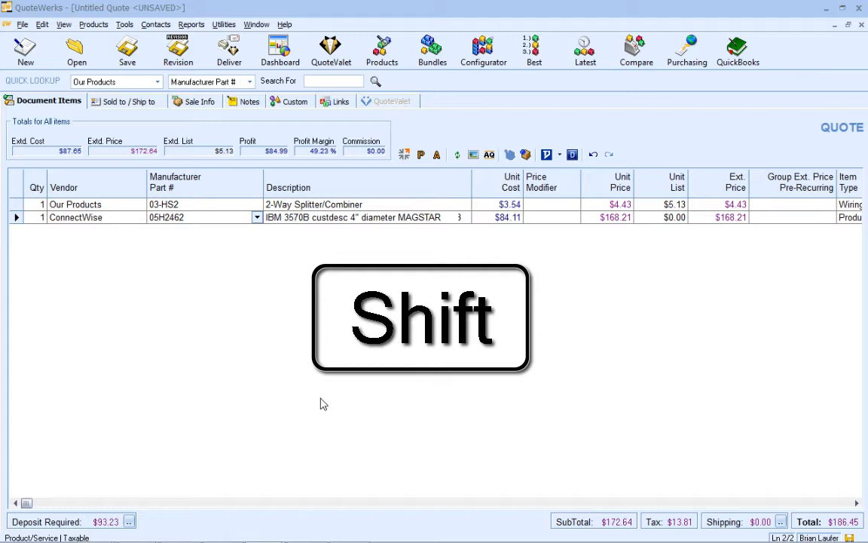
{"action": "key", "text": "shift"}
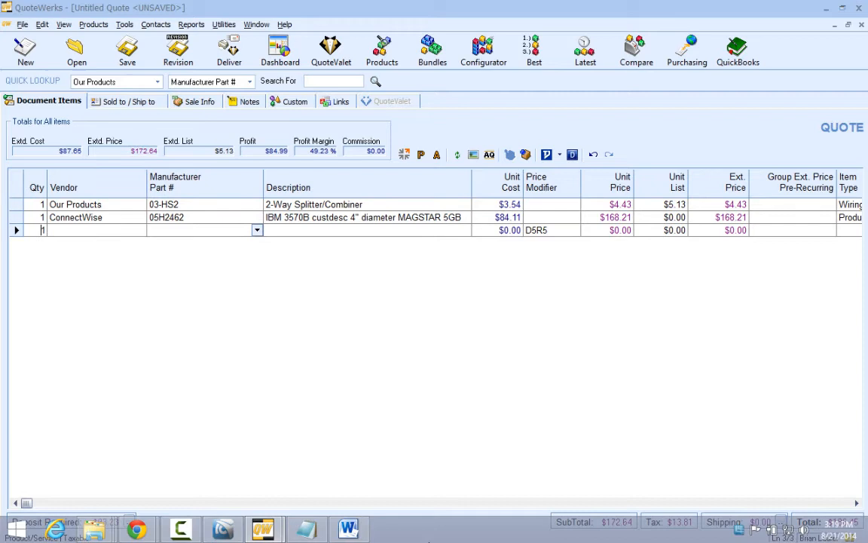
Step: Set line three to Autotask Services' Hardware, Handheld support item at $6.25 by searching 'hardware'
{"action": "left_click", "coordinate": [140, 229]}
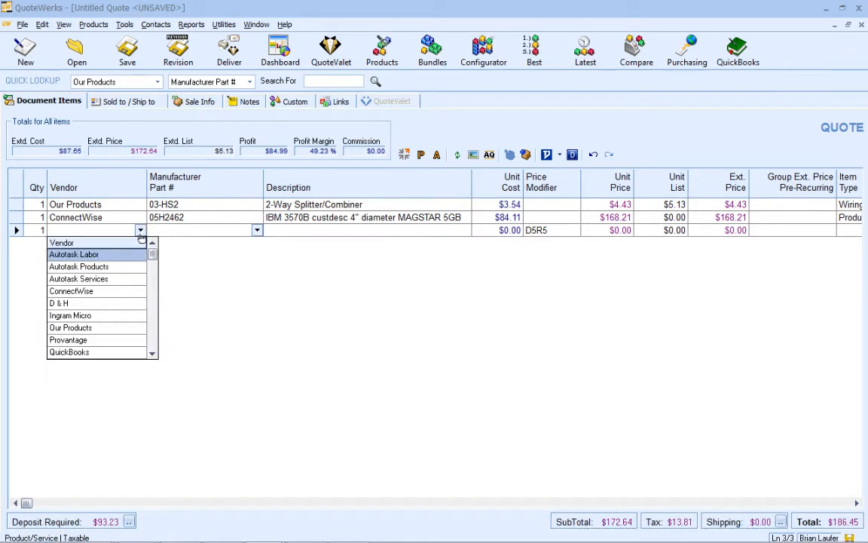
{"action": "left_click", "coordinate": [79, 278]}
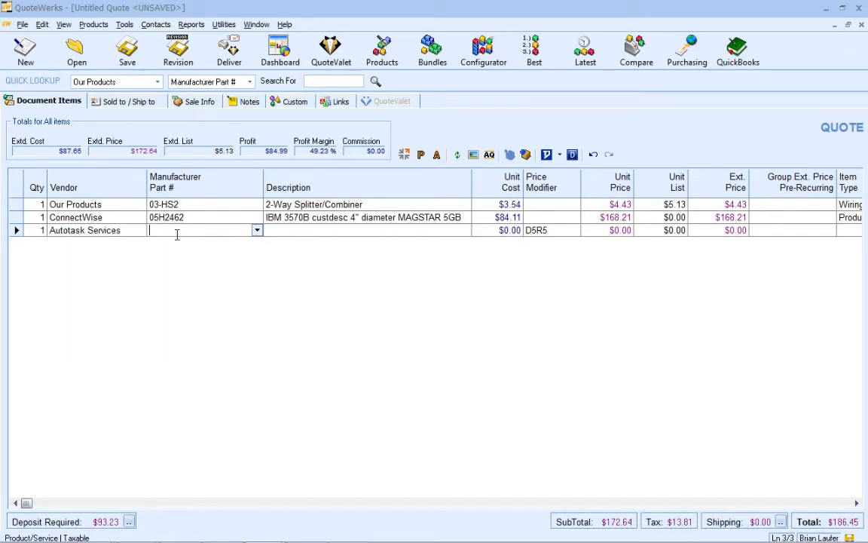
{"action": "type", "text": "hard"}
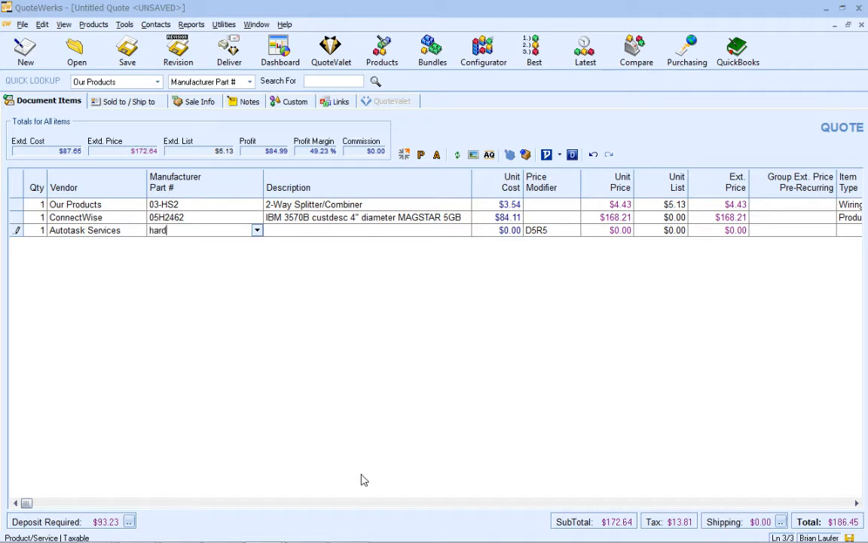
{"action": "type", "text": "ware"}
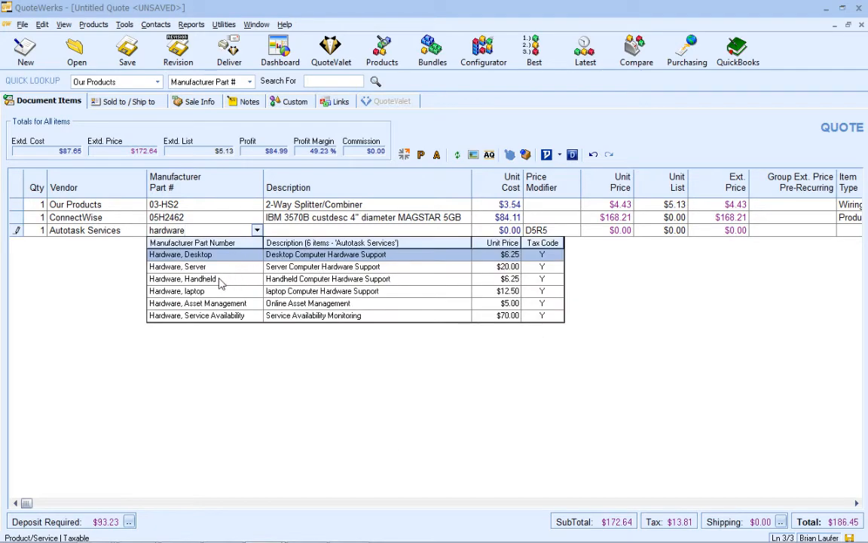
{"action": "left_click", "coordinate": [183, 277]}
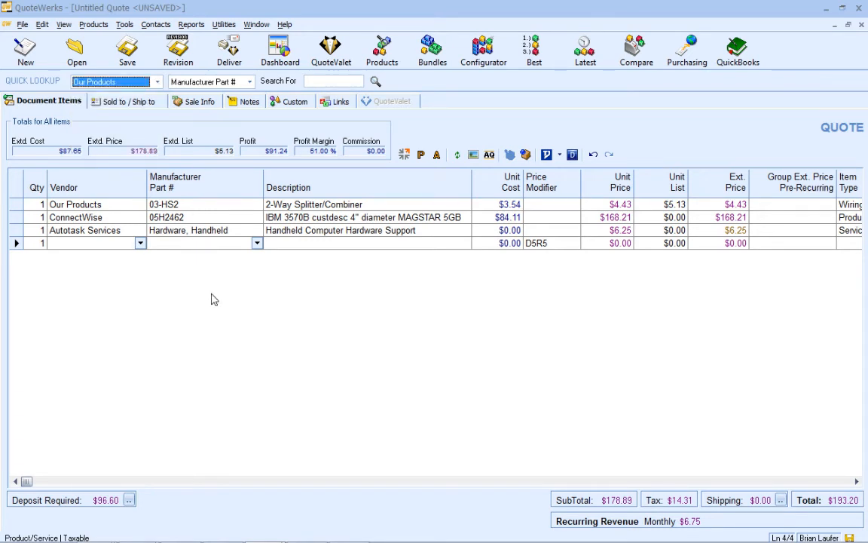
{"action": "mouse_move", "coordinate": [206, 295]}
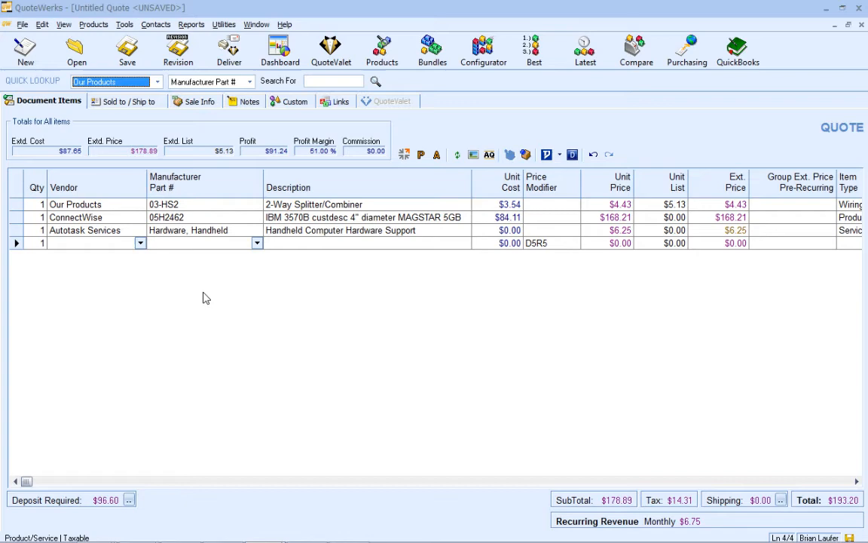
Step: Create vendor 'New Vendor' in Vendor Maintenance and confirm it appears in line four's vendor choices
{"action": "left_click", "coordinate": [223, 24]}
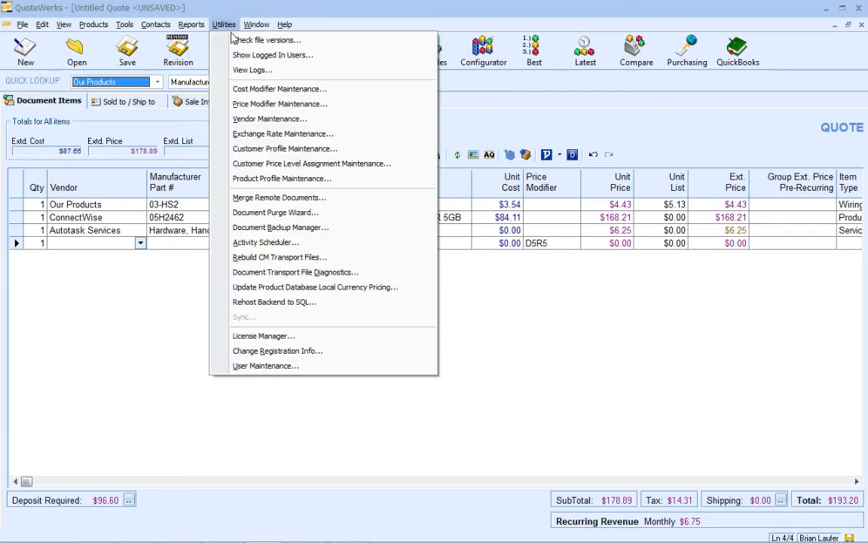
{"action": "left_click", "coordinate": [268, 118]}
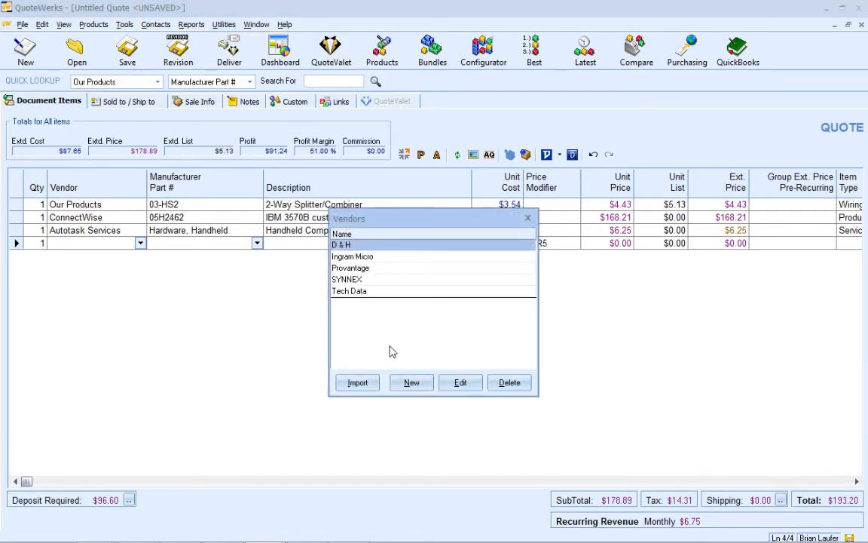
{"action": "left_click", "coordinate": [412, 382]}
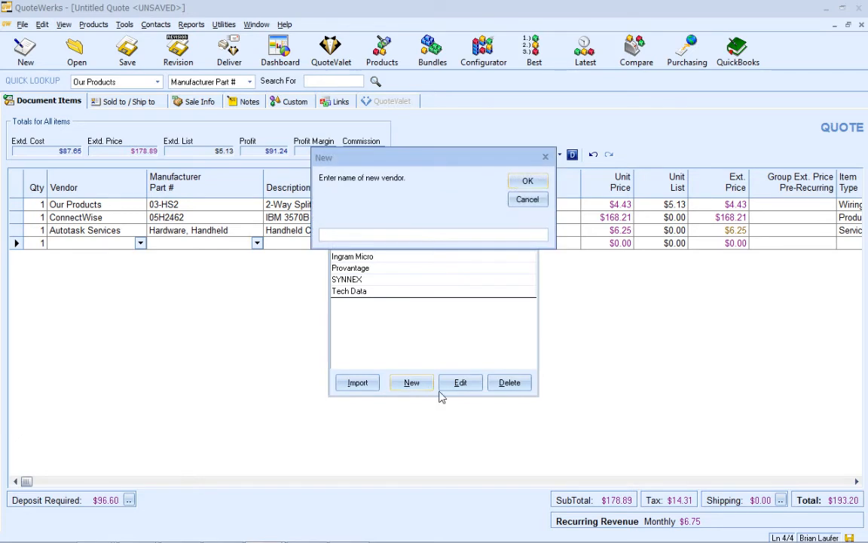
{"action": "type", "text": "New V"}
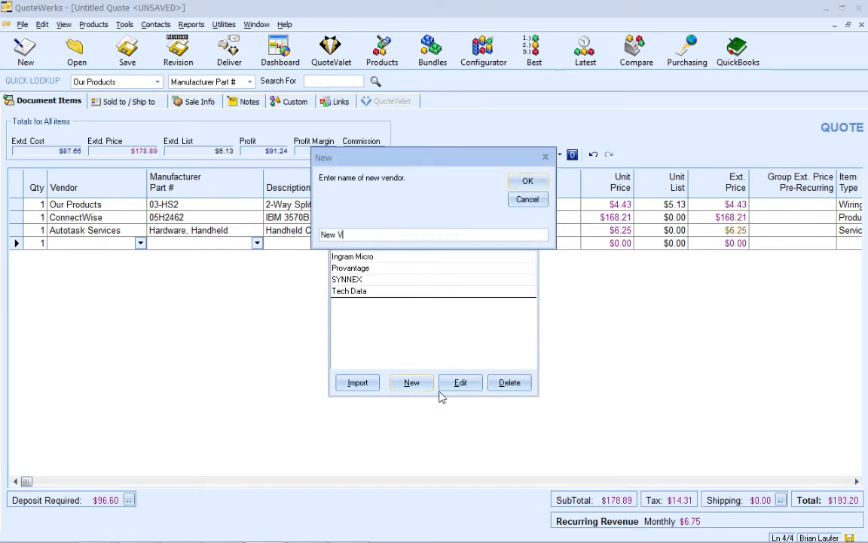
{"action": "left_click", "coordinate": [527, 181]}
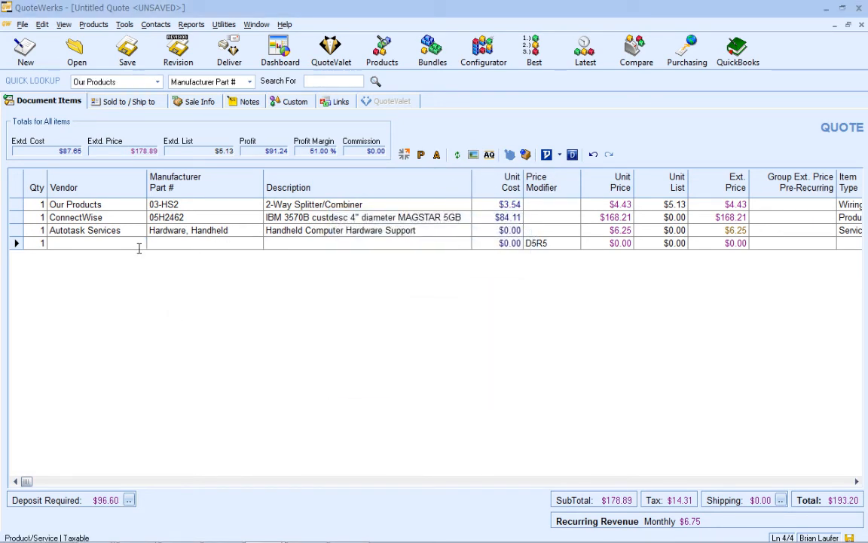
{"action": "left_click", "coordinate": [139, 242]}
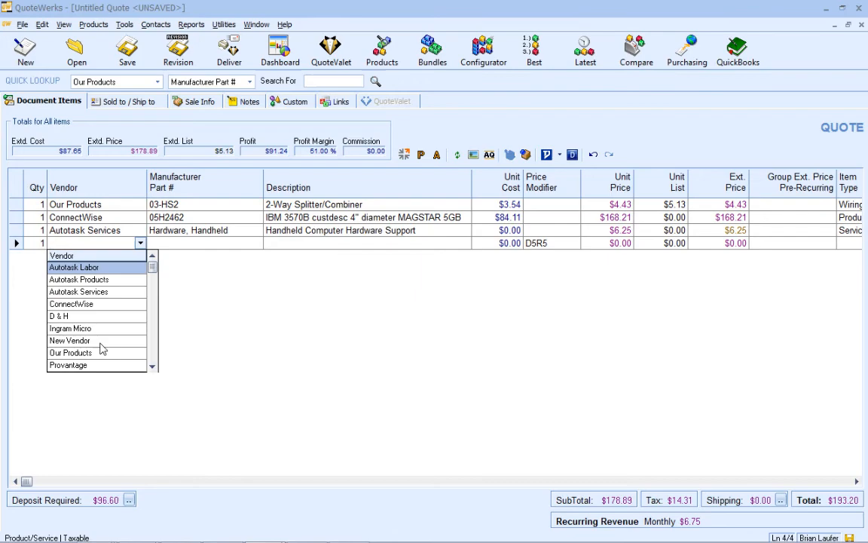